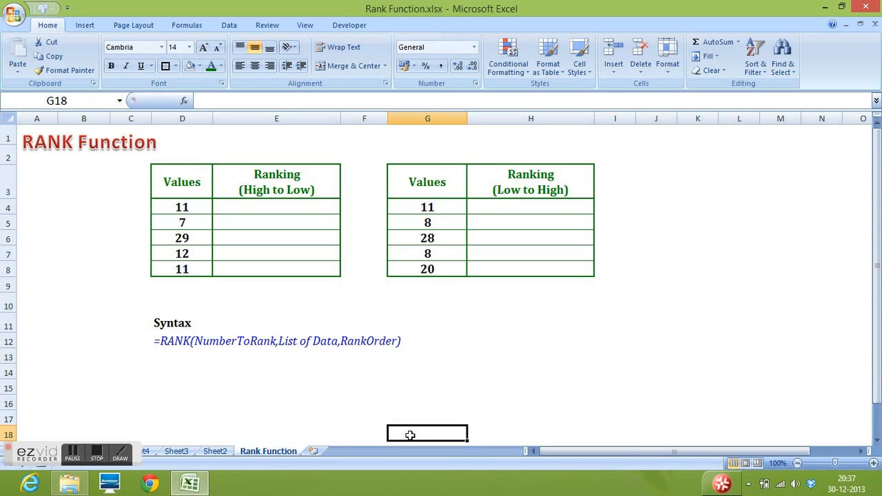
pyautogui.moveTo(425, 326)
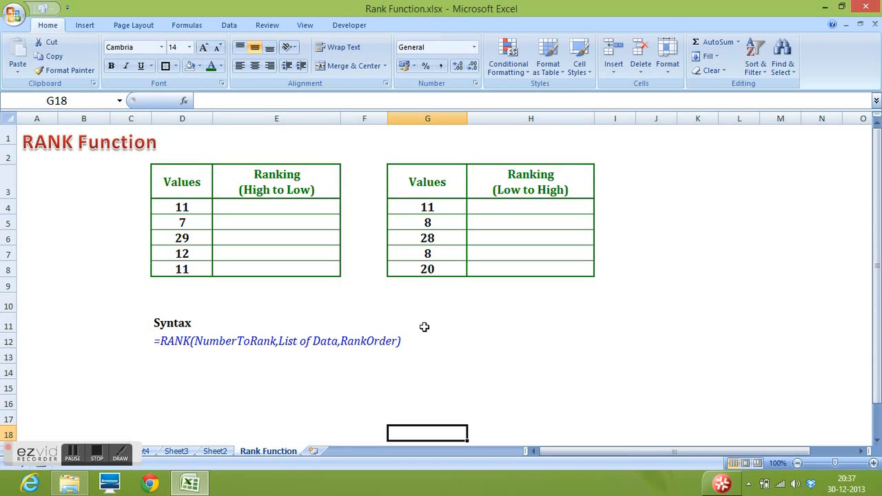
pyautogui.moveTo(475, 294)
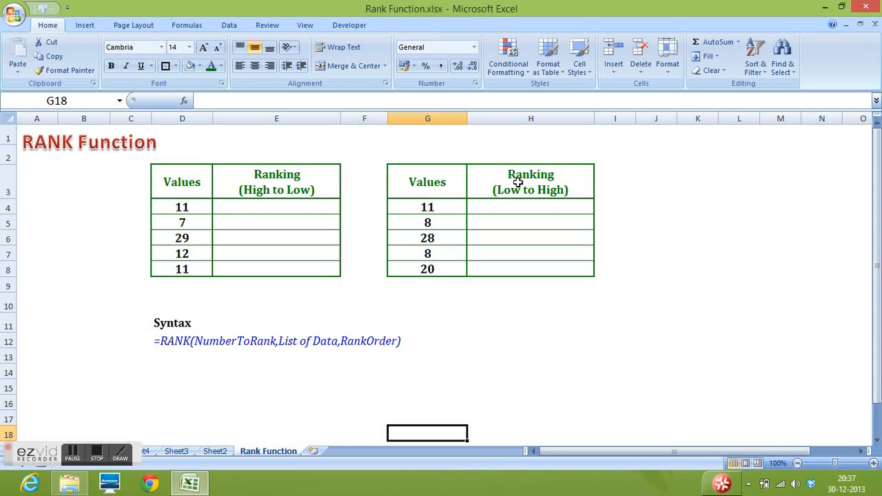
# Start a RANK formula in E4 that uses D4's value as the number to rank.
pyautogui.click(530, 182)
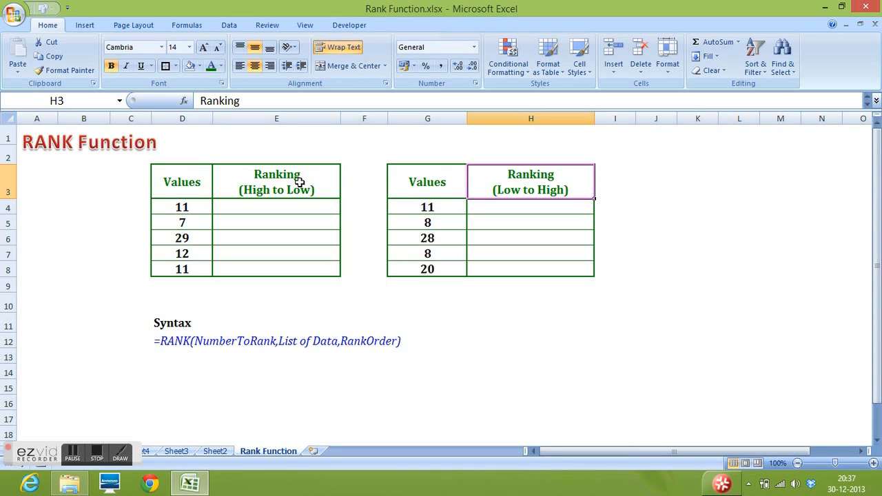
pyautogui.click(276, 181)
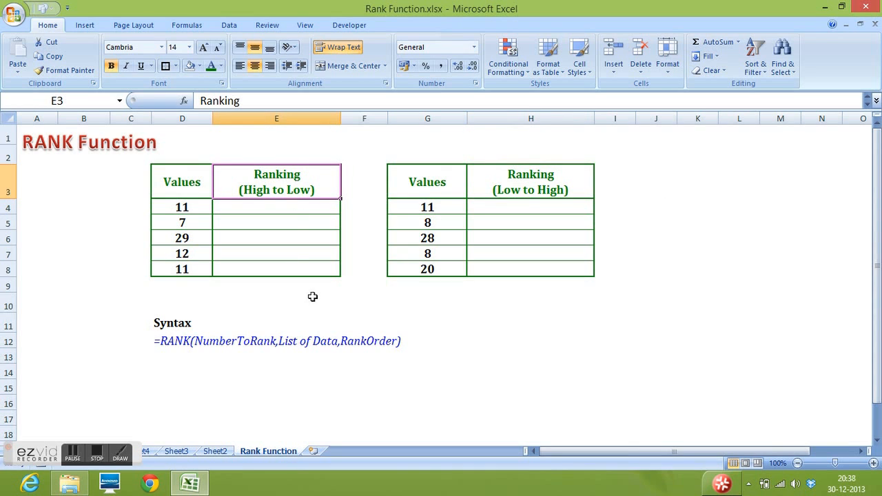
pyautogui.moveTo(350, 312)
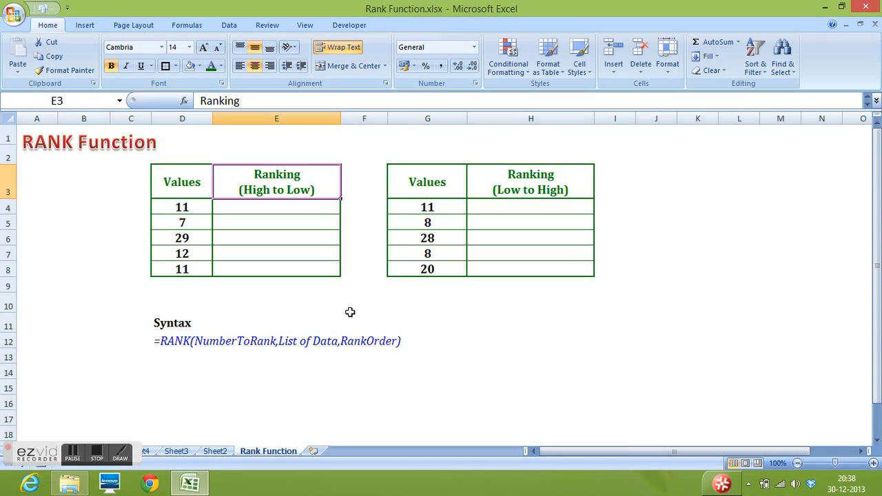
pyautogui.moveTo(254, 254)
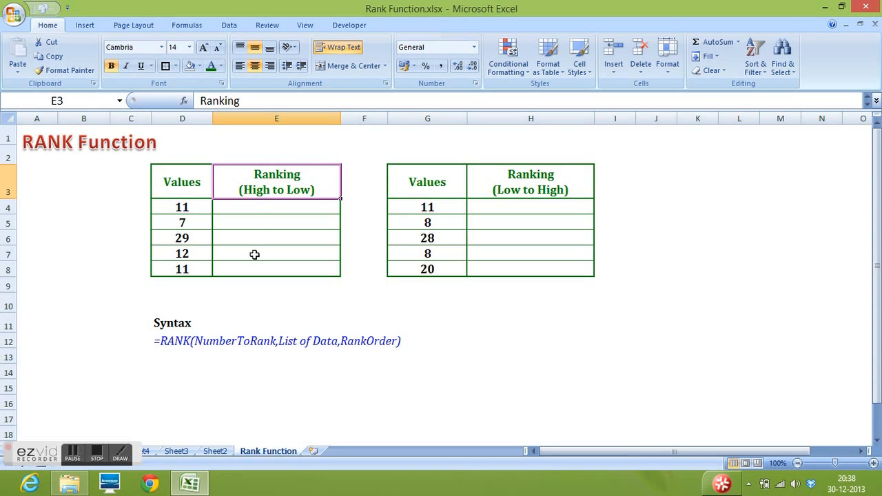
pyautogui.click(277, 207)
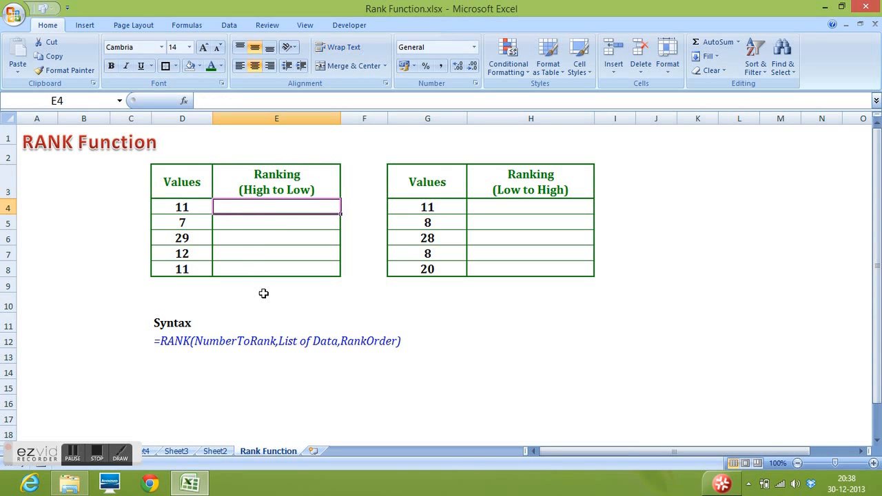
pyautogui.write('=')
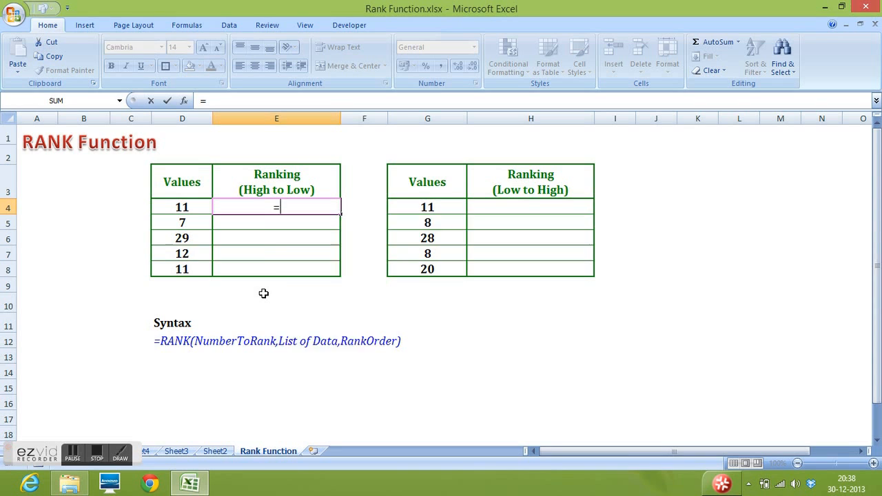
pyautogui.write('rank')
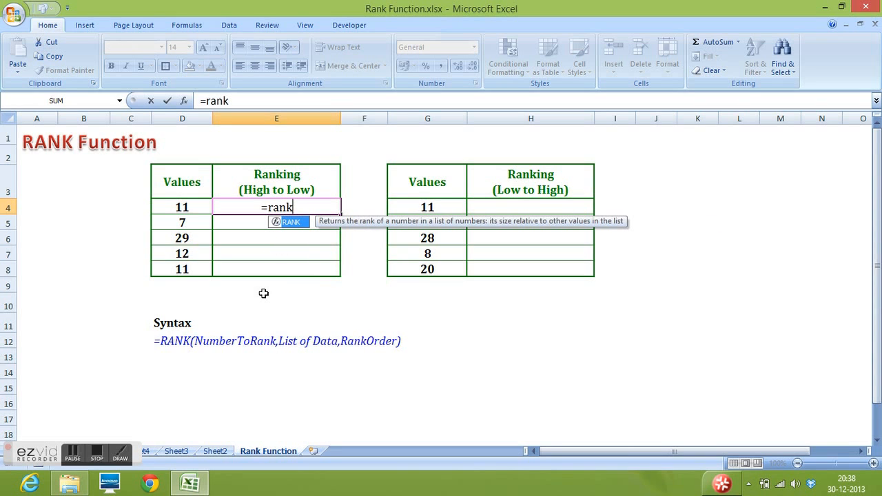
pyautogui.write('(')
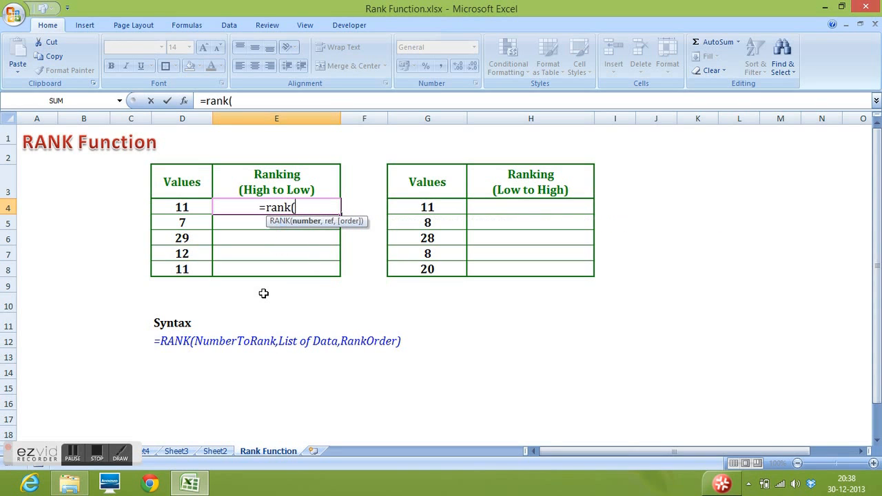
pyautogui.click(182, 207)
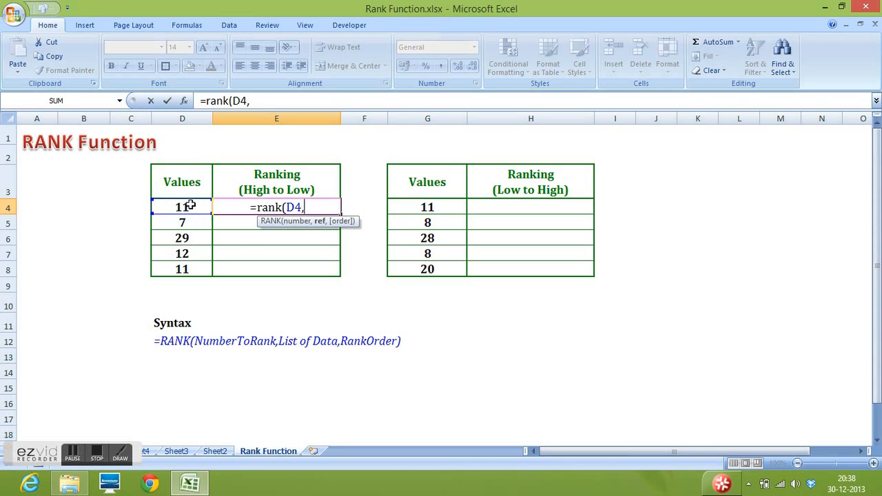
# Rank D4 against D4:D8 with no order argument, so E4 shows 3.
pyautogui.moveTo(182, 206); pyautogui.dragTo(182, 269)
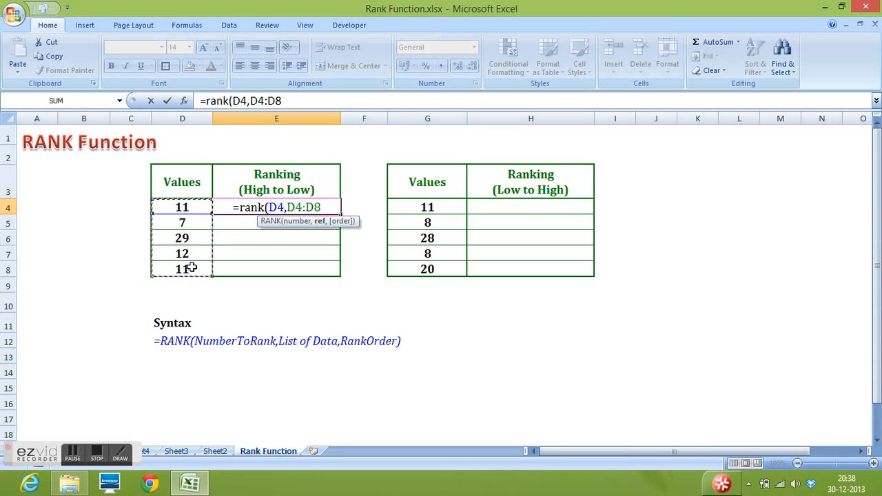
pyautogui.write(',')
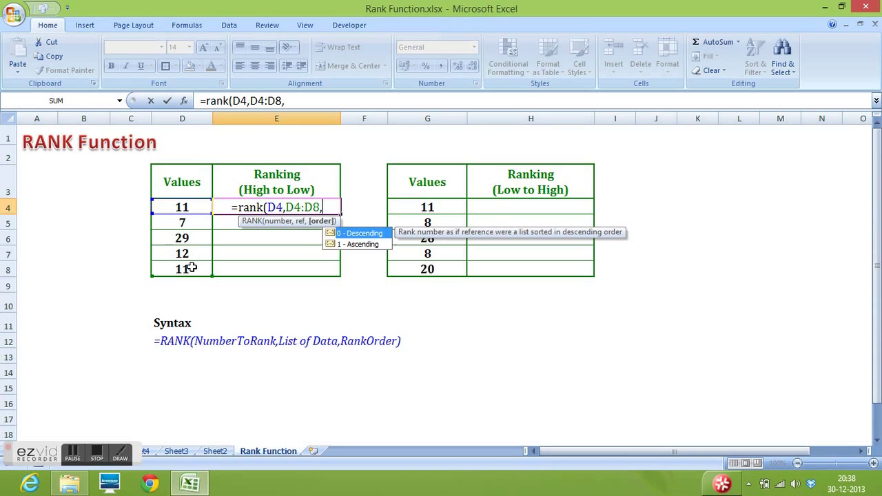
pyautogui.write('0')
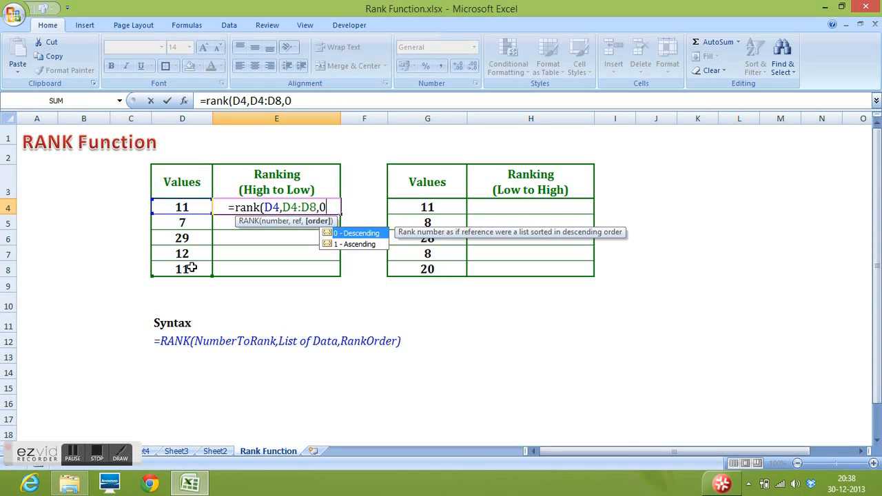
pyautogui.press('backspace')
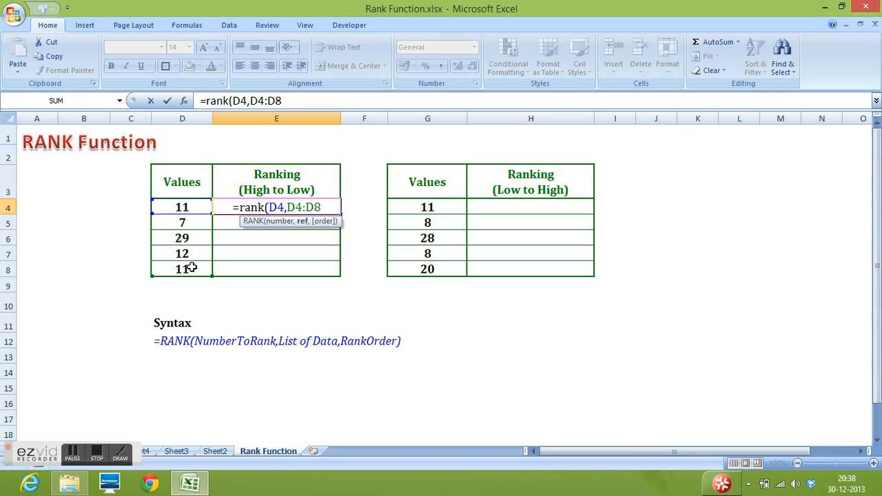
pyautogui.write(')')
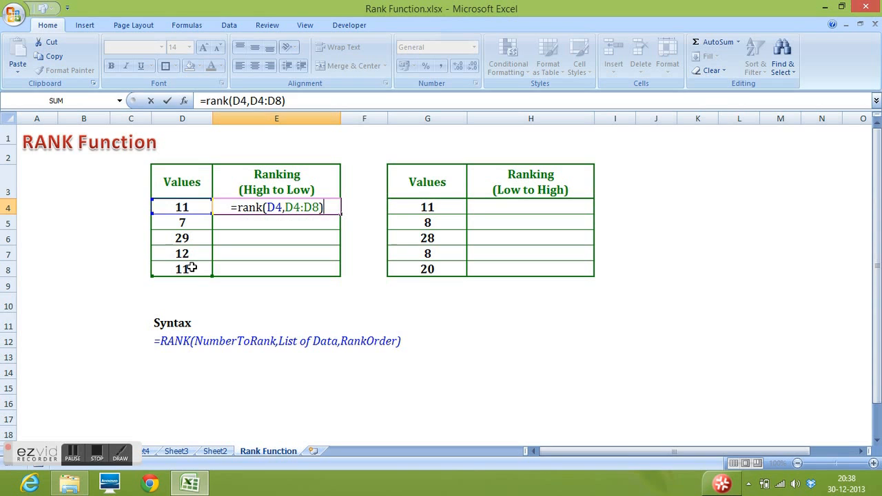
pyautogui.press('Return')
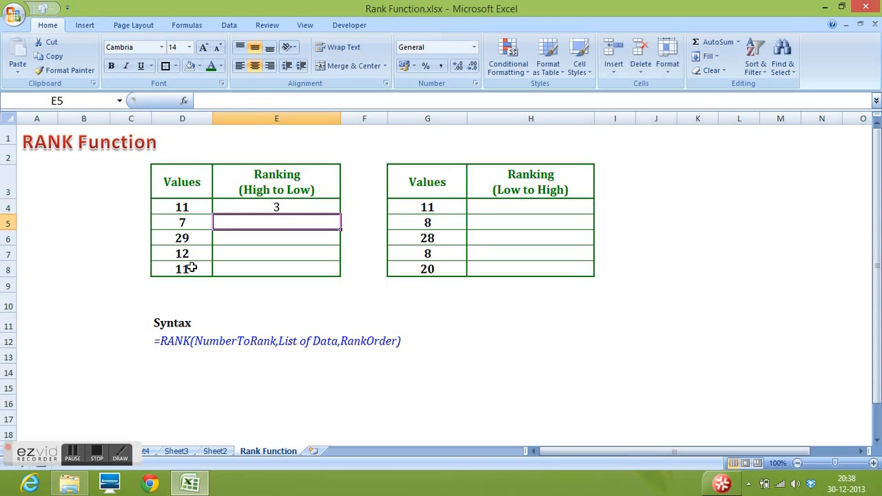
# Change E4's range to $D$4:$D$8 so the formula still shows 3.
pyautogui.moveTo(182, 206); pyautogui.dragTo(182, 238)
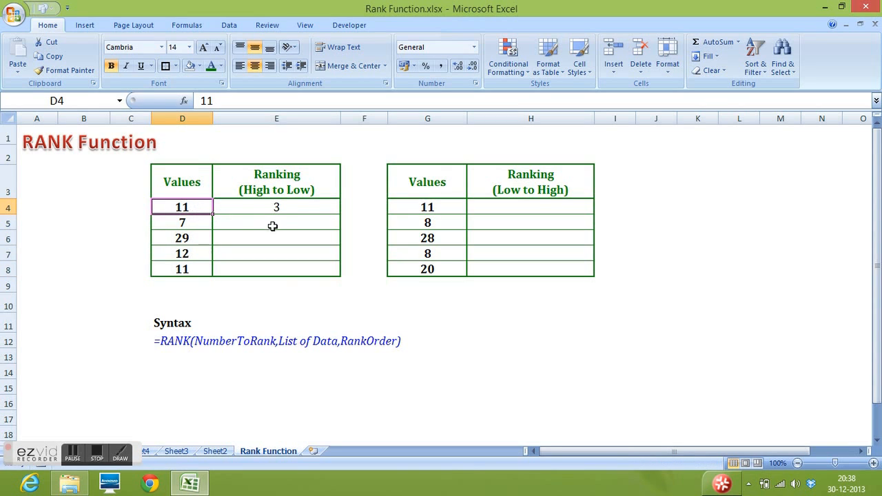
pyautogui.click(276, 207)
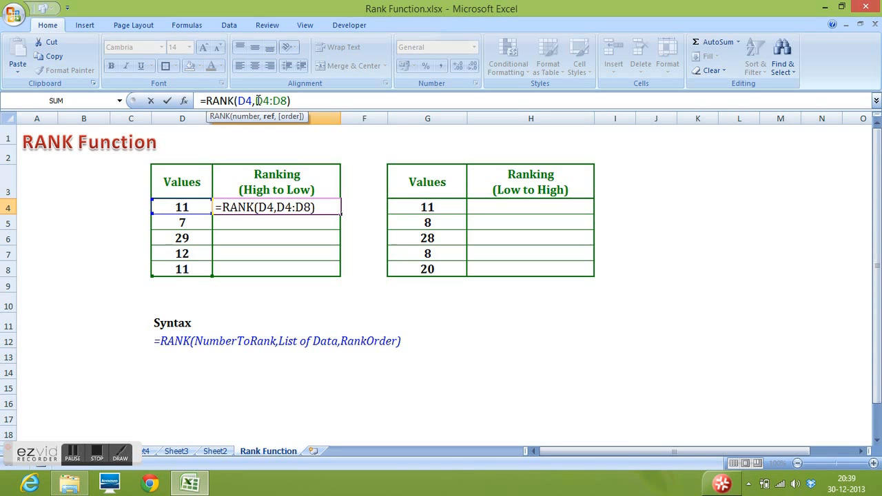
pyautogui.press('f4')
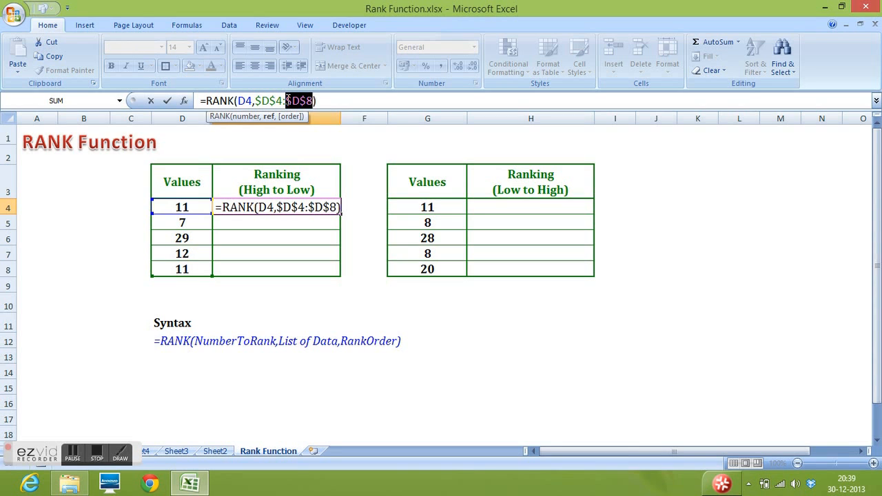
pyautogui.press('Return')
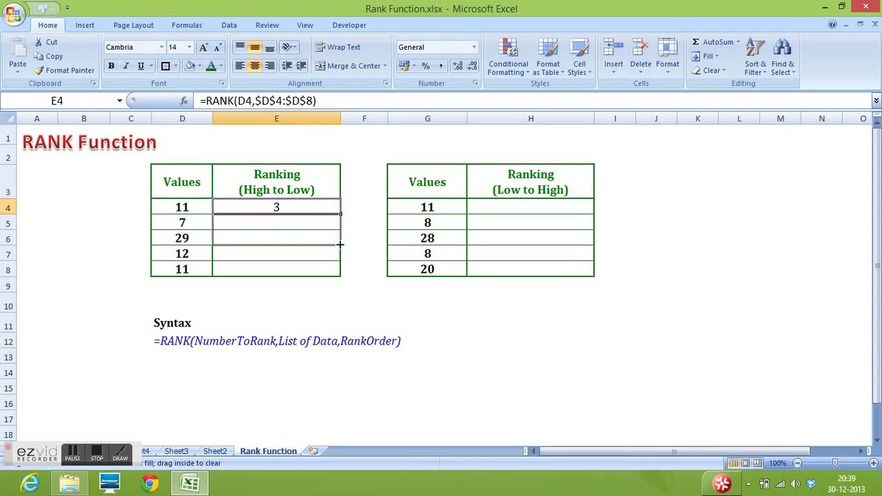
pyautogui.moveTo(337, 214); pyautogui.dragTo(338, 275)
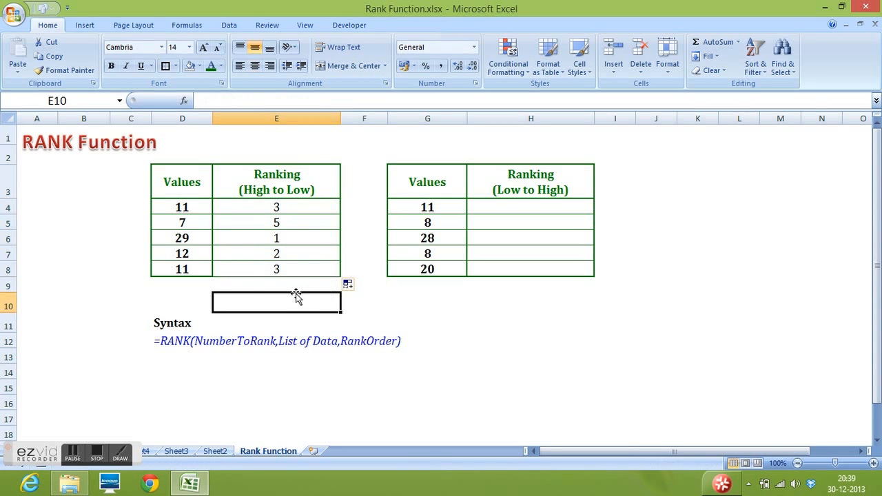
pyautogui.moveTo(191, 206)
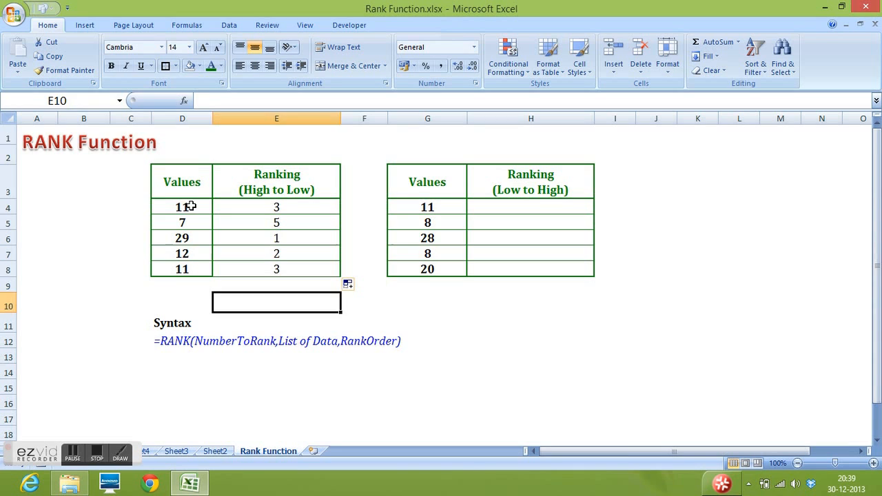
pyautogui.click(181, 207)
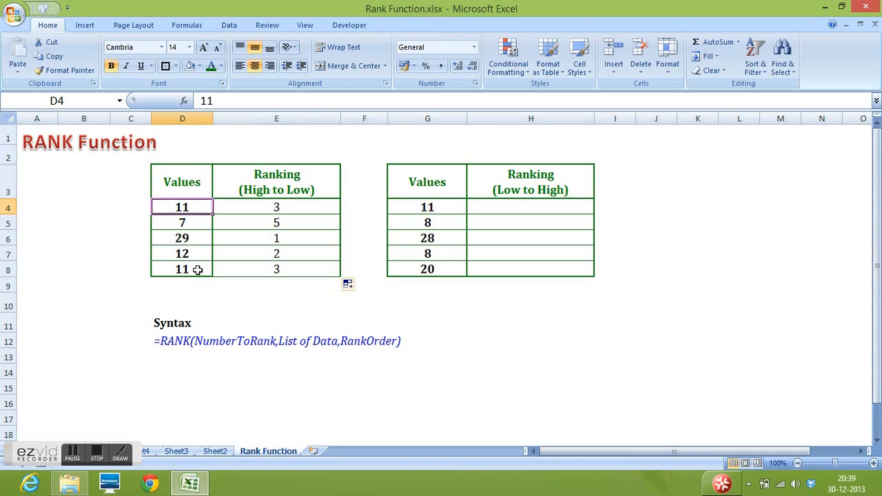
pyautogui.click(182, 269)
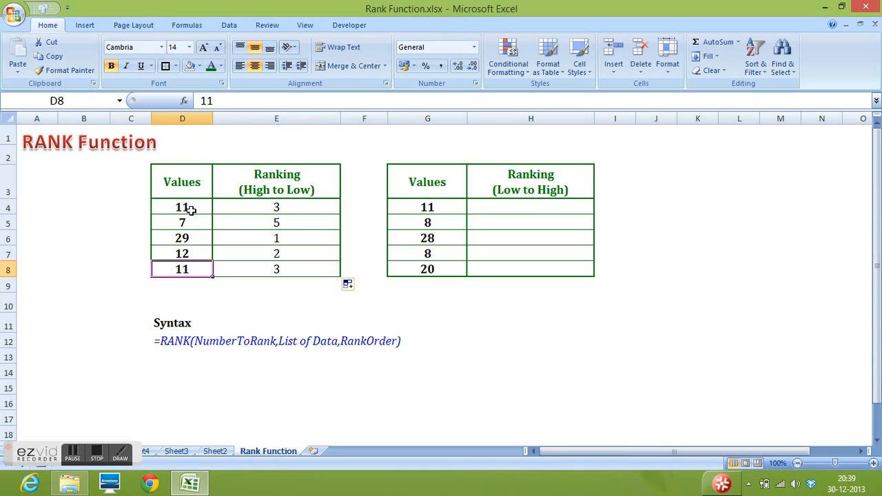
pyautogui.moveTo(191, 267)
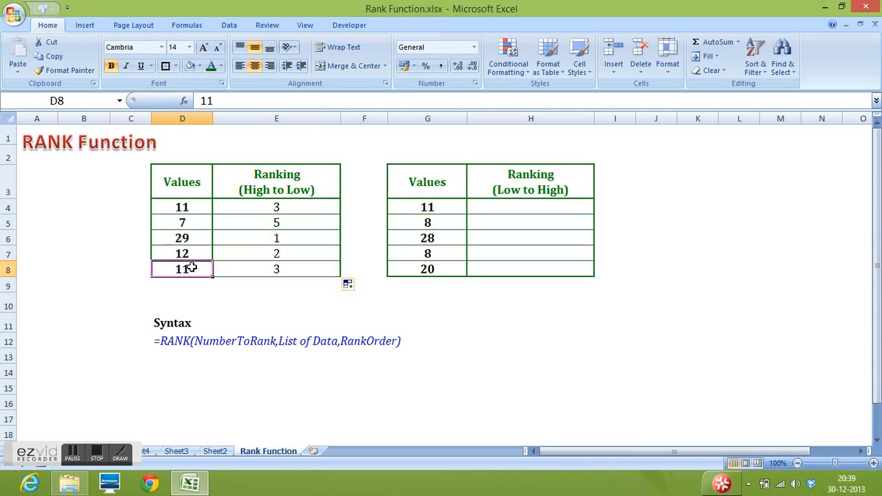
pyautogui.click(277, 207)
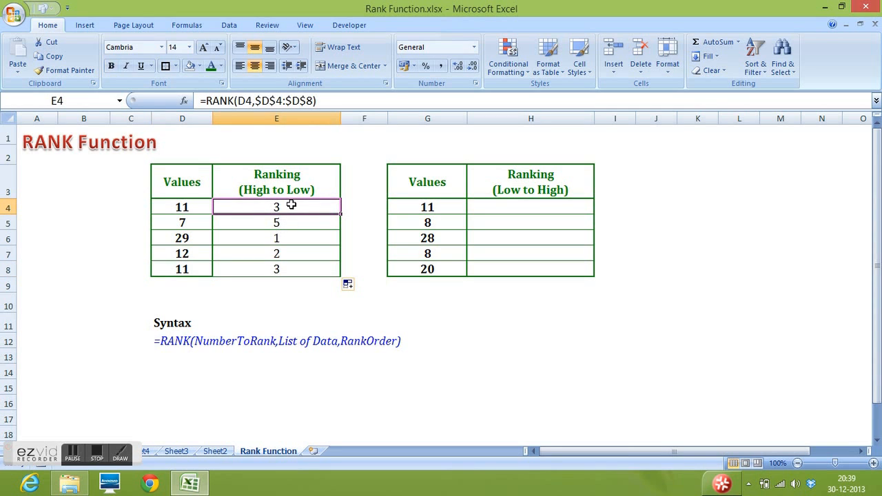
pyautogui.click(276, 269)
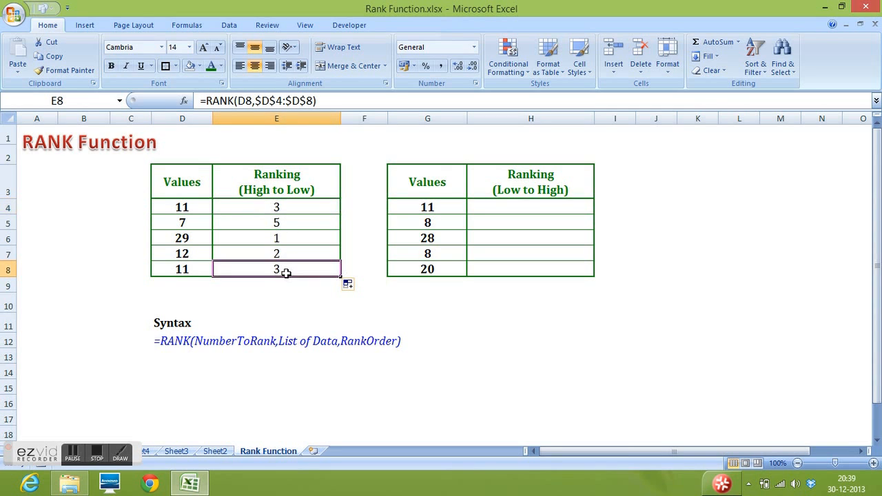
pyautogui.click(276, 206)
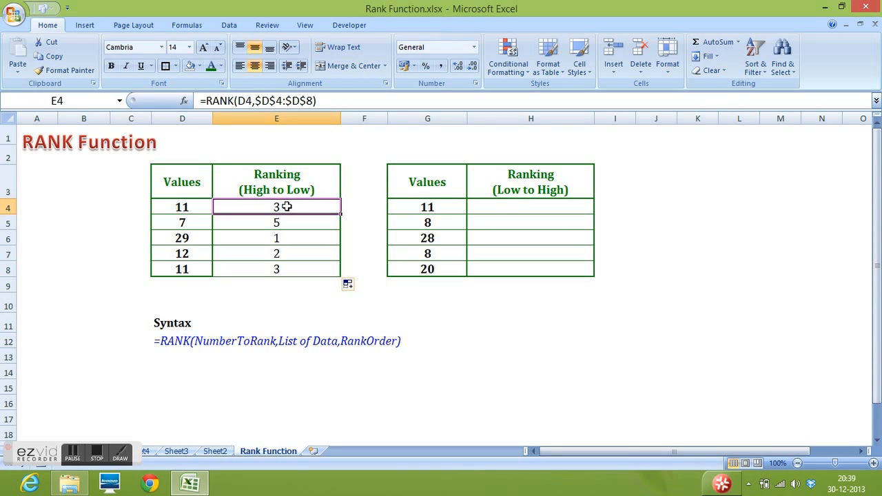
pyautogui.click(530, 207)
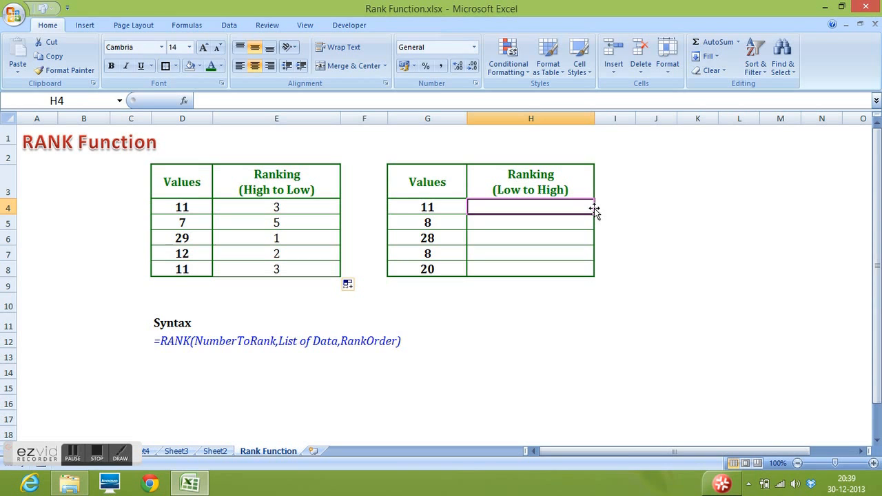
# Enter =RANK(G4,G4:G8,1) in H4 to rank in ascending order.
pyautogui.write('=rank')
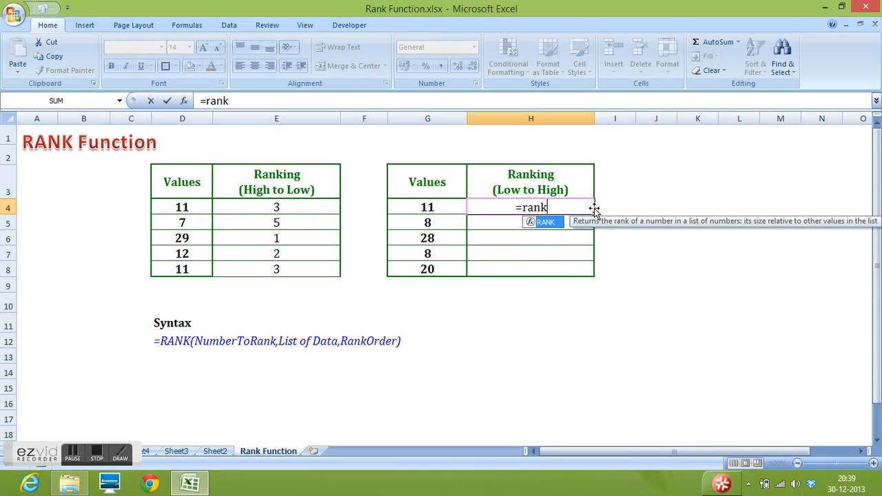
pyautogui.write('(')
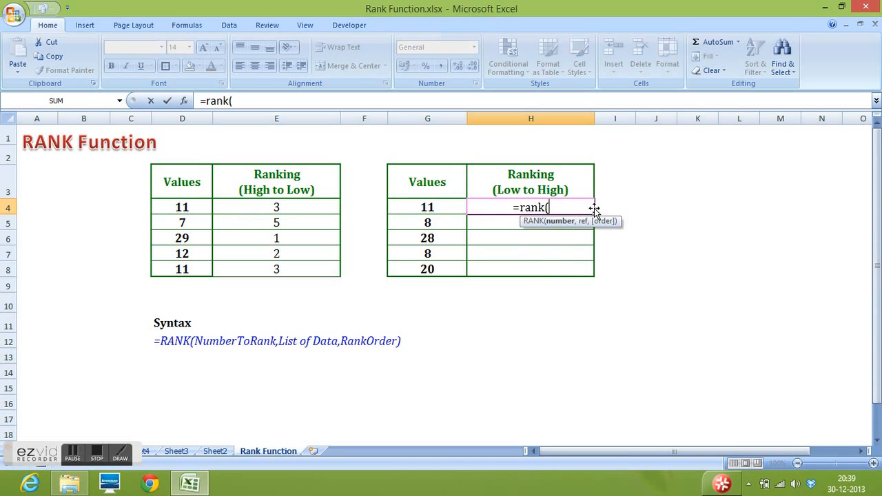
pyautogui.click(427, 206)
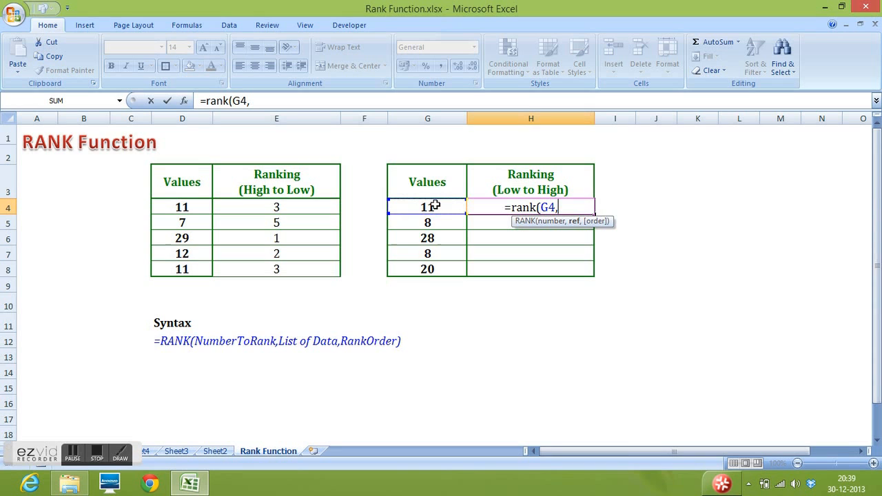
pyautogui.moveTo(427, 207); pyautogui.dragTo(427, 237)
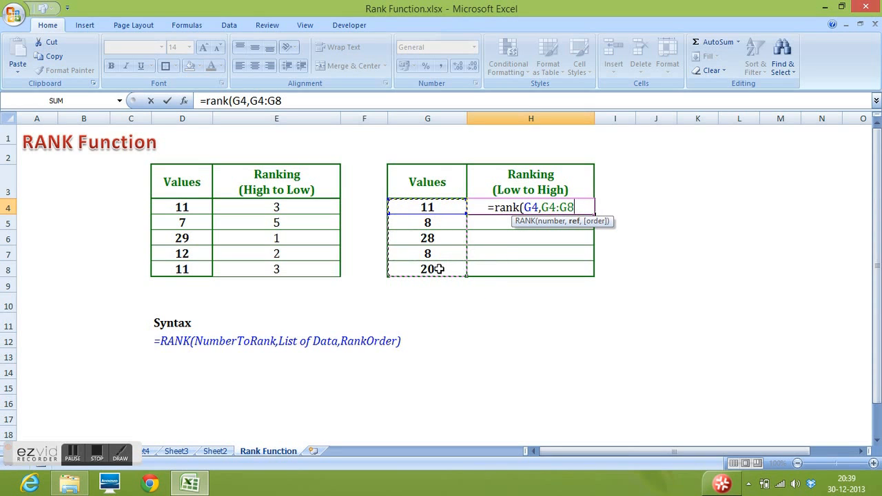
pyautogui.write(',')
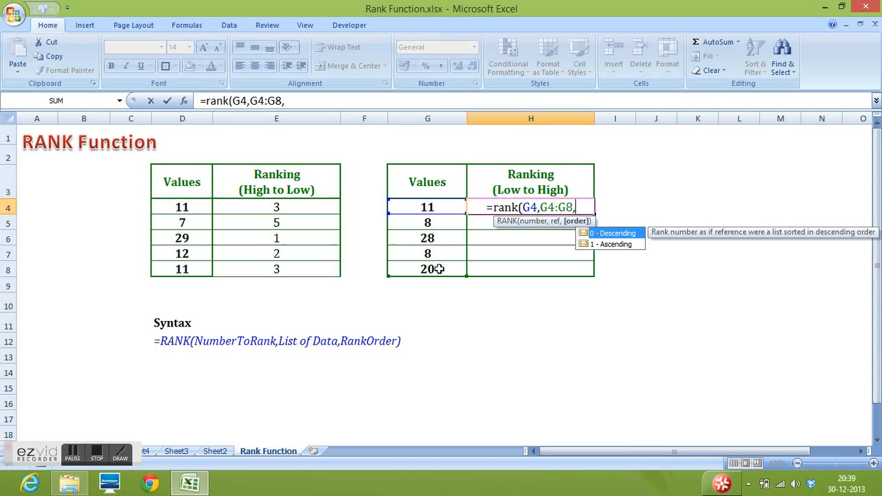
pyautogui.write('1)')
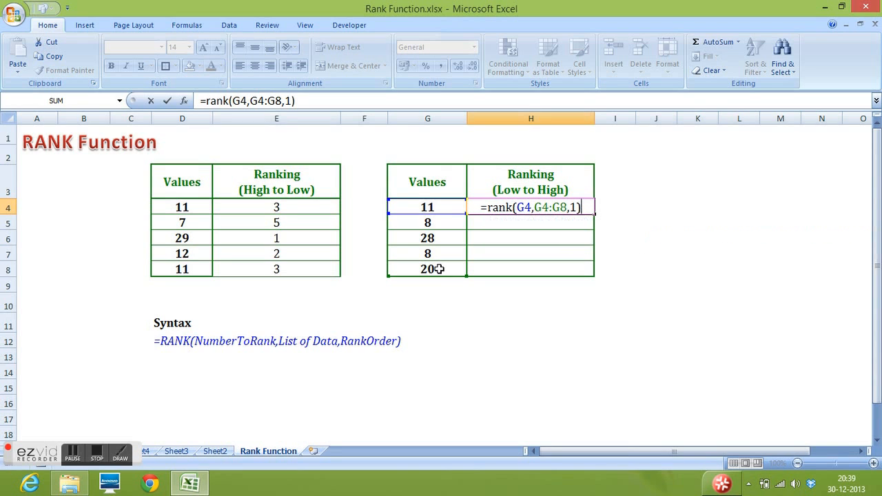
pyautogui.press('Return')
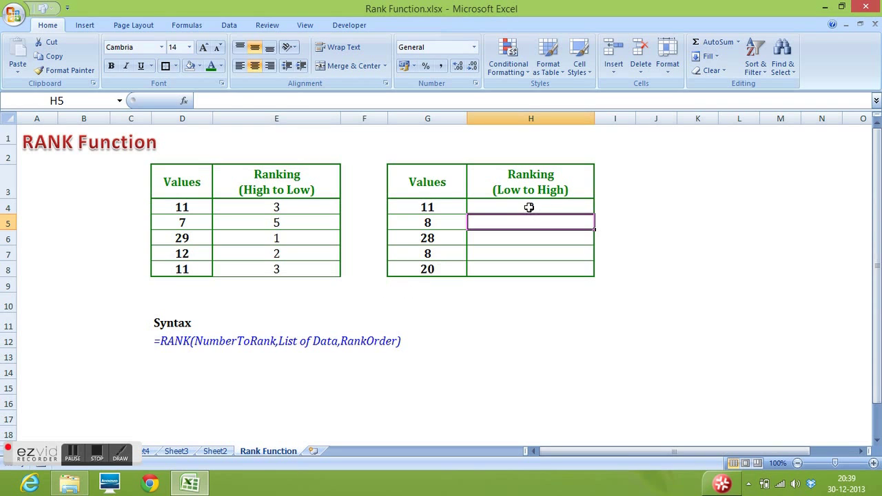
# Make H4's ranking range absolute as $G$4:$G$8.
pyautogui.click(531, 207)
pyautogui.write('=RANK(G4,G4:G8,1)')
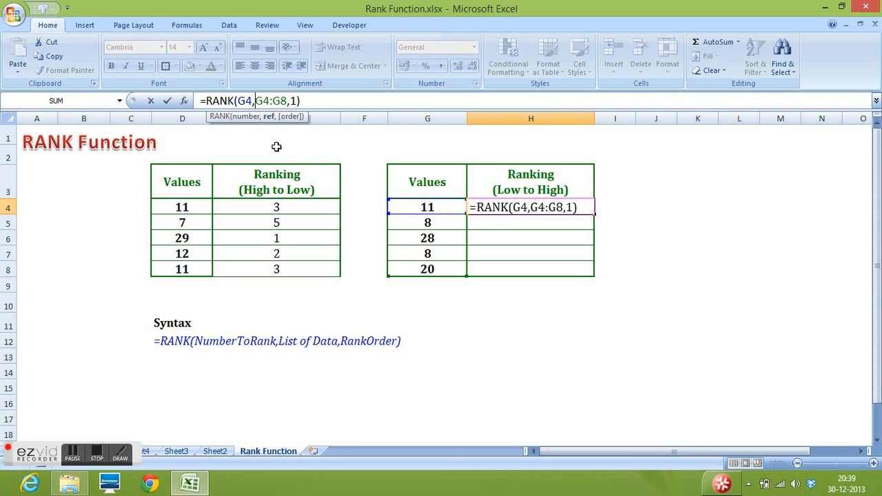
pyautogui.press('f4')
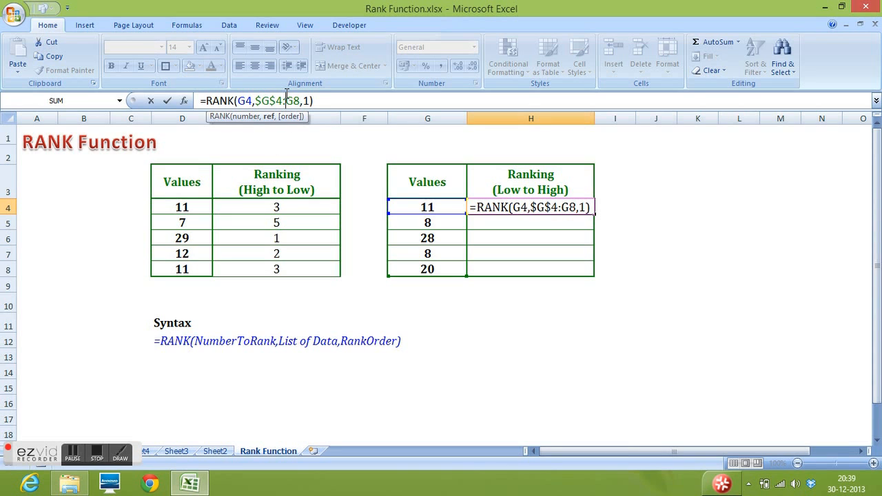
pyautogui.press('Return')
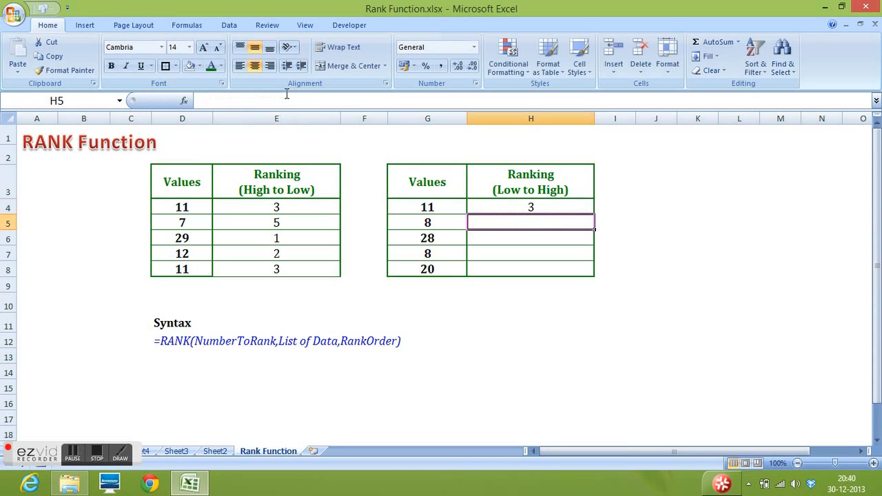
# Fill H4's formula down to H8, showing ranks 3, 1, 5, 1 and 4.
pyautogui.click(530, 206)
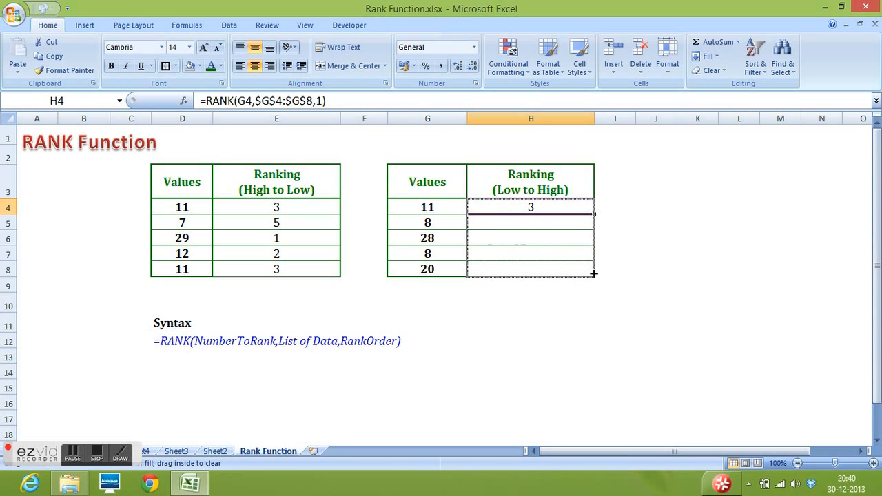
pyautogui.moveTo(593, 208); pyautogui.dragTo(593, 274)
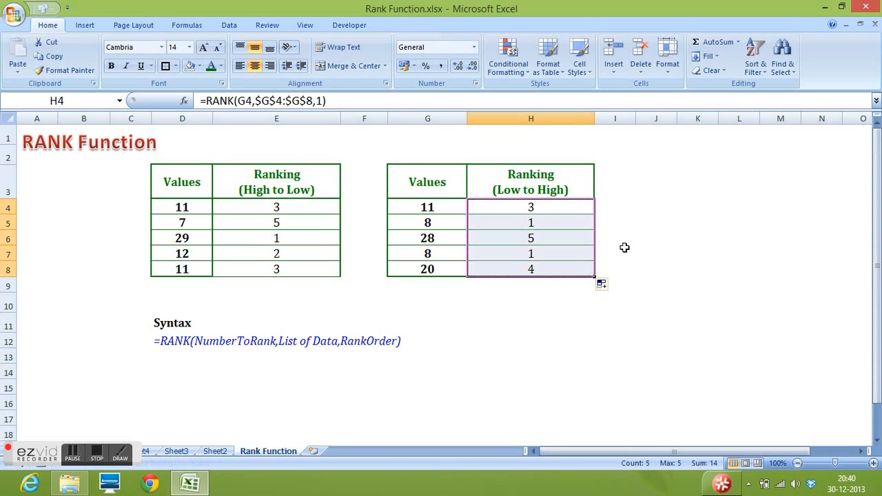
pyautogui.click(531, 322)
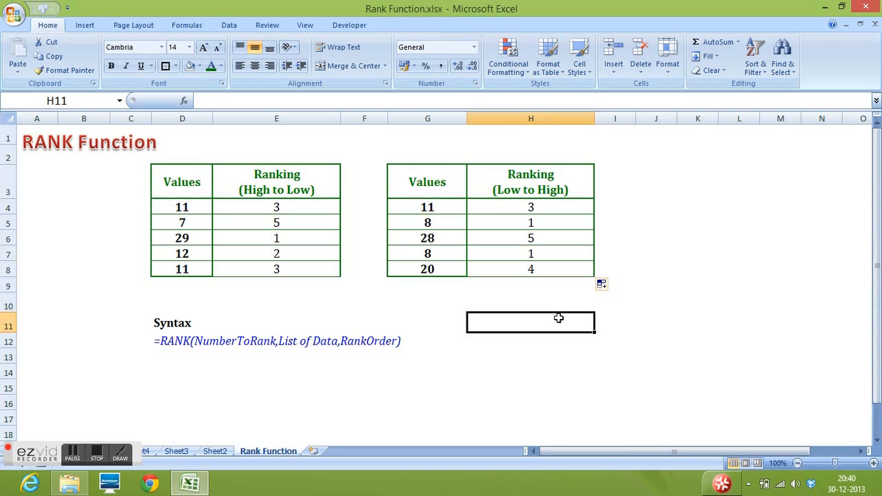
pyautogui.click(427, 237)
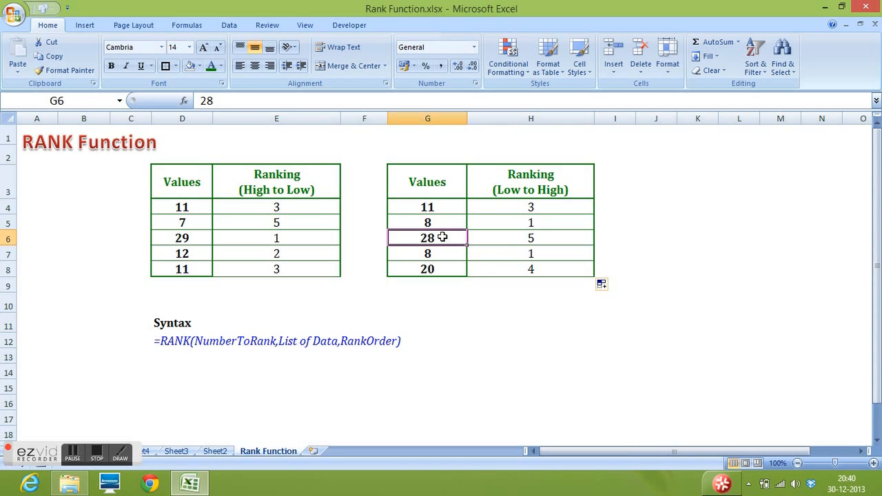
pyautogui.moveTo(523, 326)
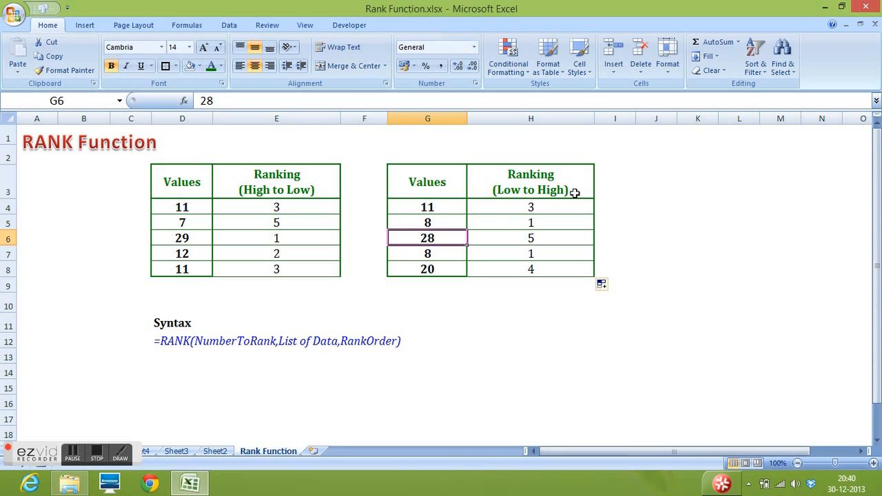
pyautogui.click(530, 238)
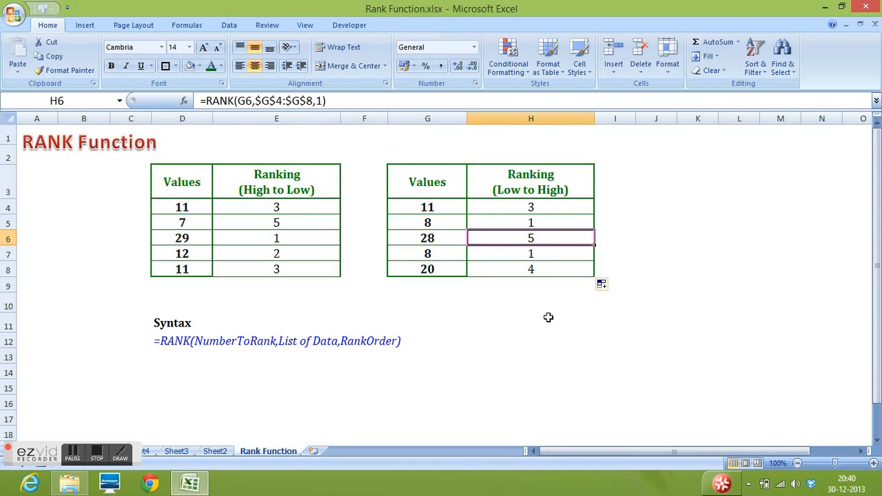
pyautogui.moveTo(415, 362)
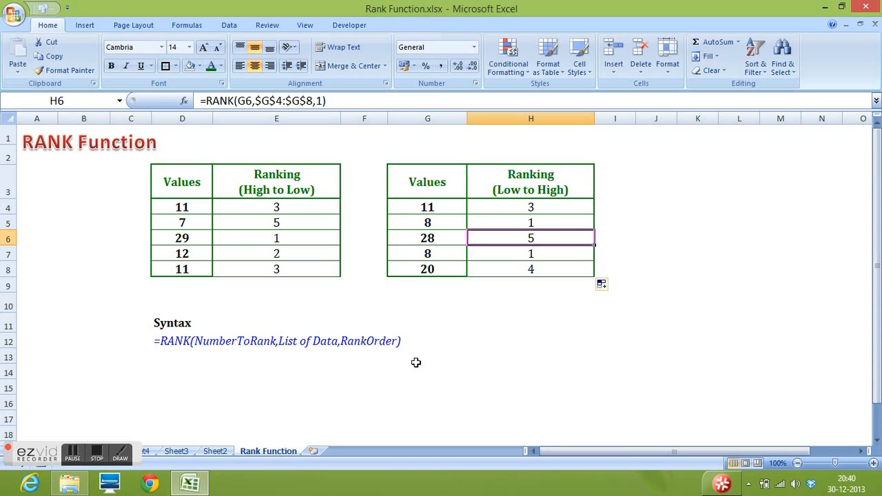
pyautogui.click(182, 402)
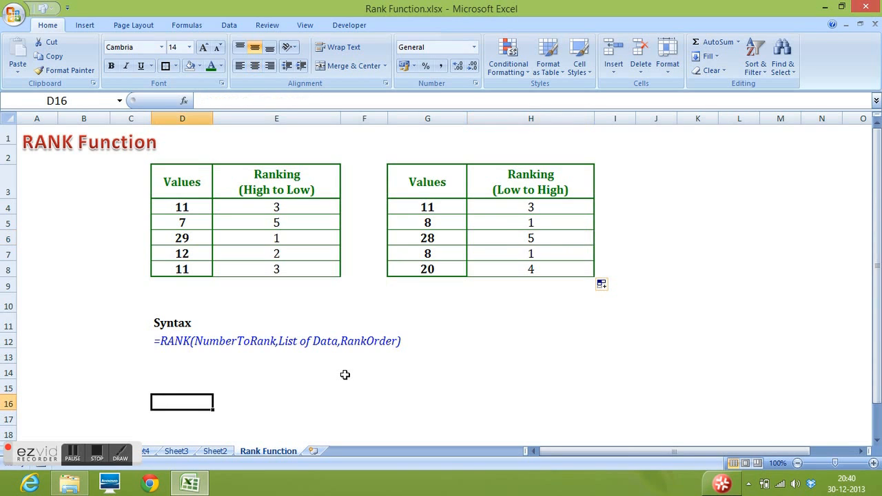